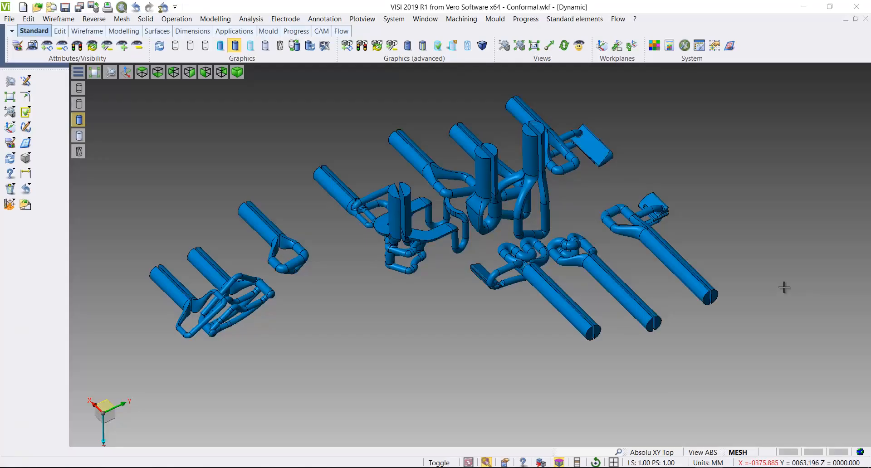
{"action": "mouse_move", "coordinate": [787, 256]}
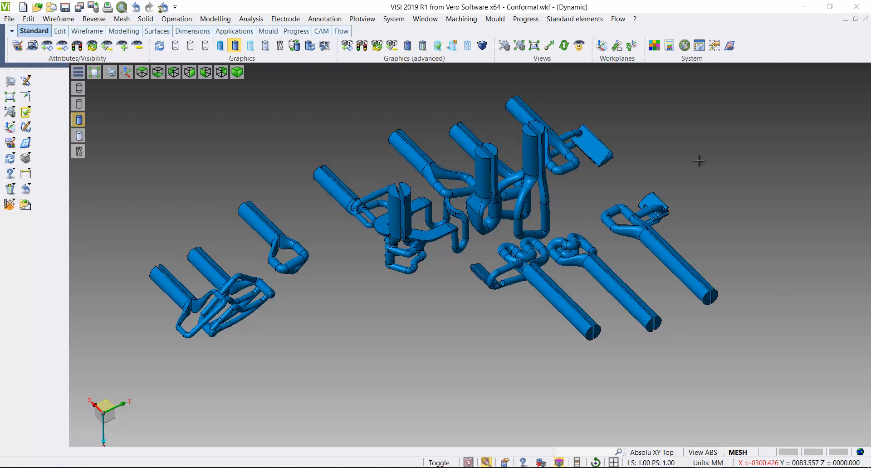
- Run Mould > Conformal cooling and confirm the selected channel solids as conformal channels
{"action": "left_click", "coordinate": [495, 18]}
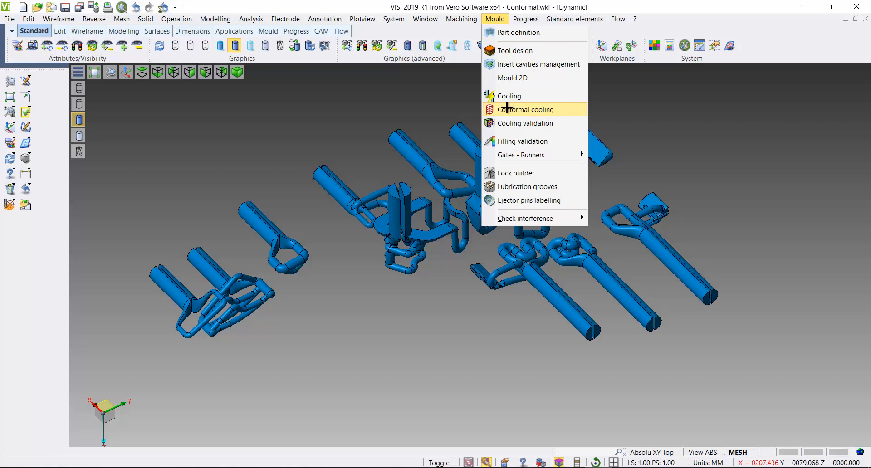
{"action": "left_click", "coordinate": [524, 108]}
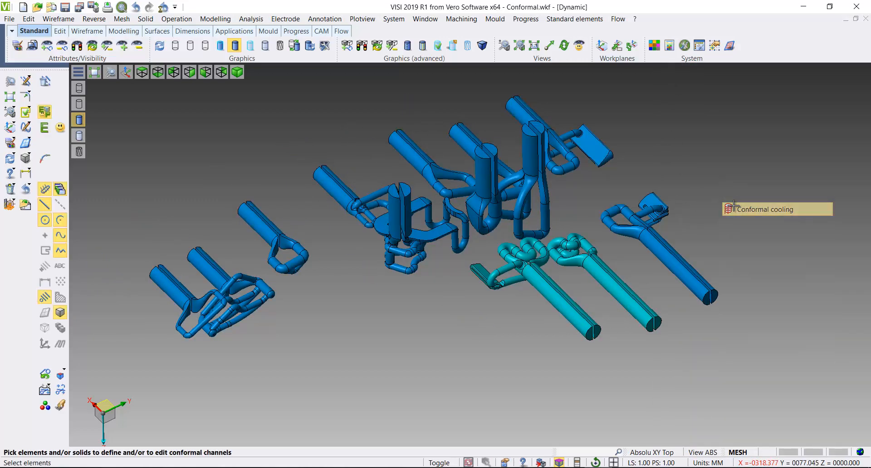
{"action": "left_click", "coordinate": [726, 208]}
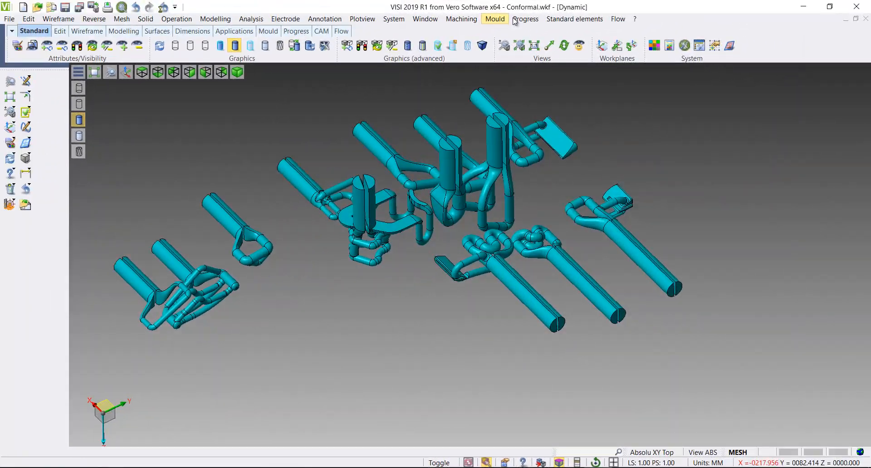
- Add a conformal channel for Circuit 1 with start and exit points picked, named Slider1-
{"action": "left_click", "coordinate": [617, 18]}
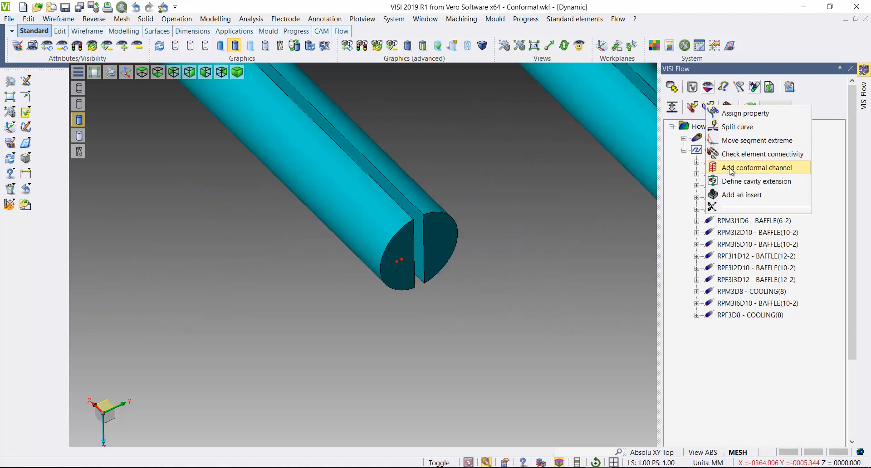
{"action": "left_click", "coordinate": [756, 167]}
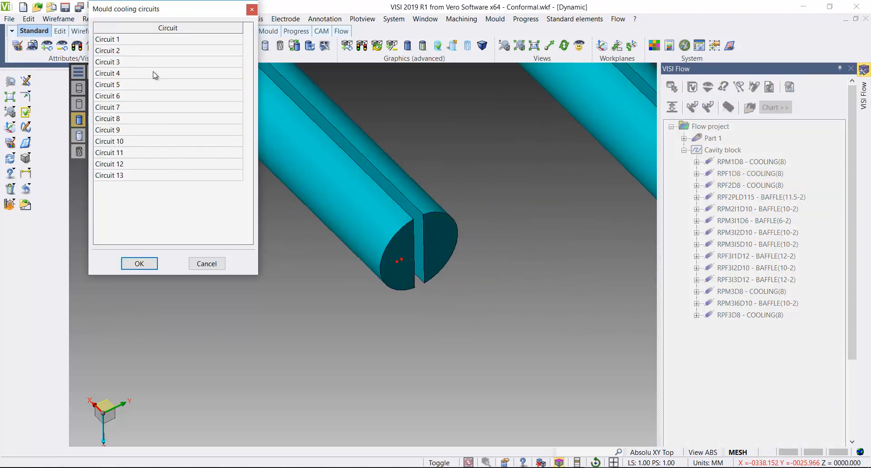
{"action": "left_click", "coordinate": [139, 263]}
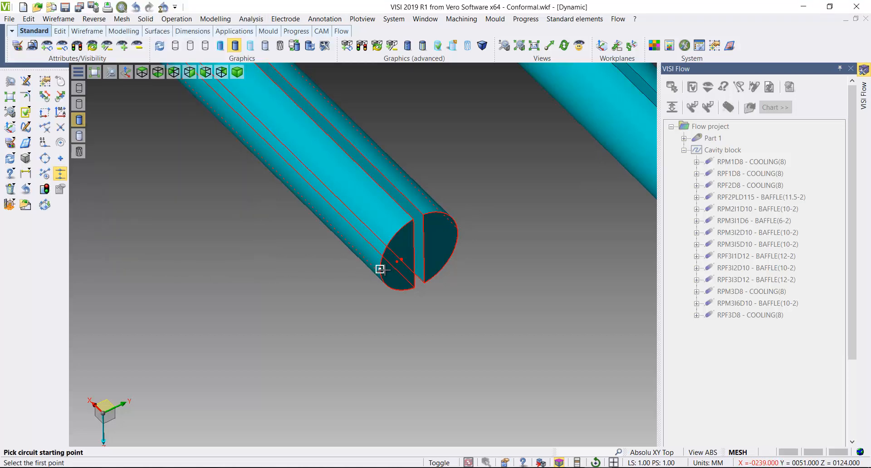
{"action": "left_click", "coordinate": [380, 269]}
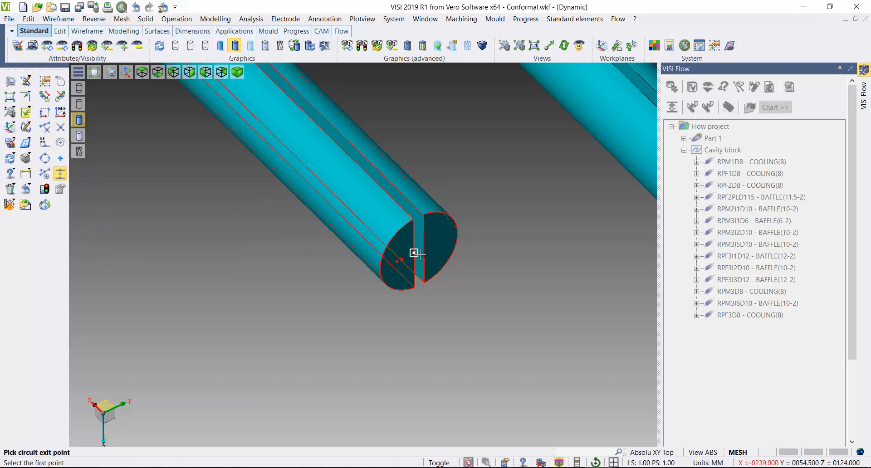
{"action": "left_click", "coordinate": [441, 239]}
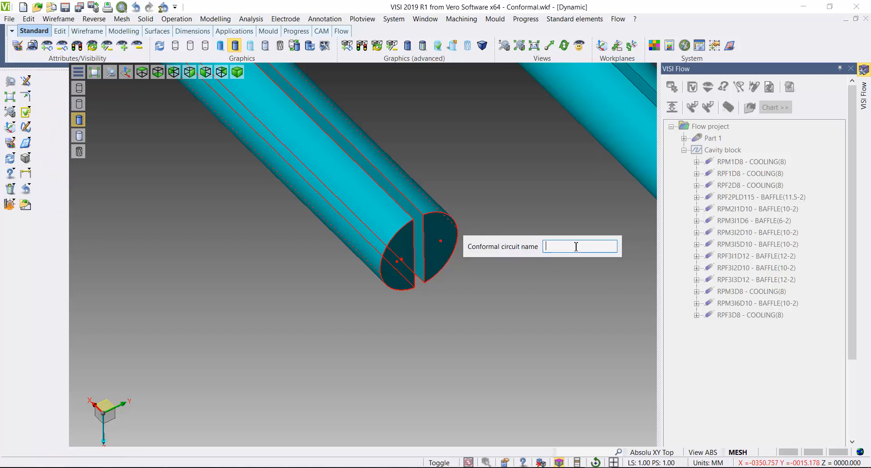
{"action": "type", "text": "Slider"}
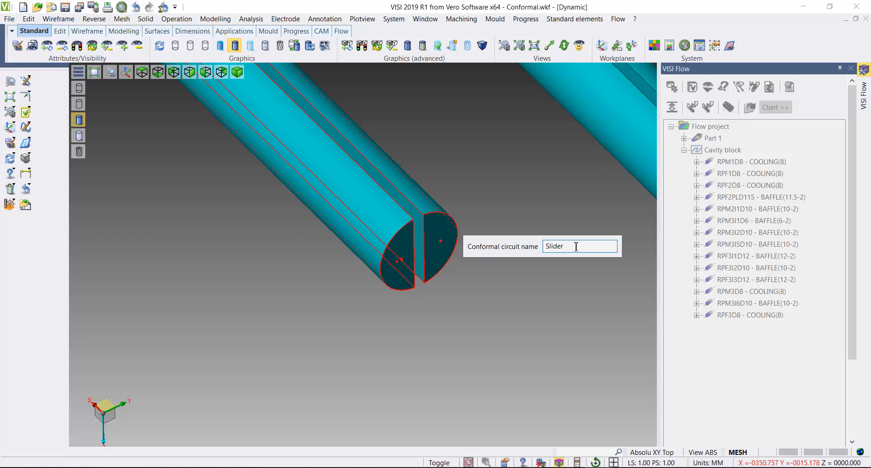
{"action": "type", "text": "1-"}
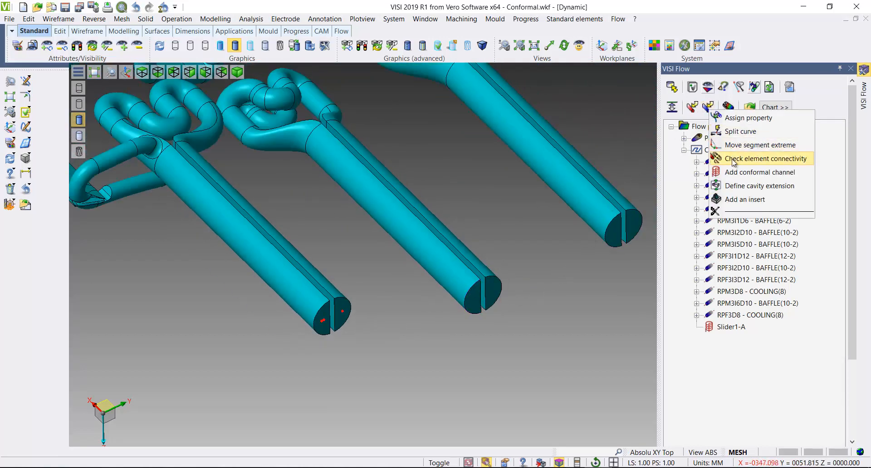
- Add a conformal channel for Circuit 2 with start and exit points picked, named Slider1-B
{"action": "left_click", "coordinate": [769, 157]}
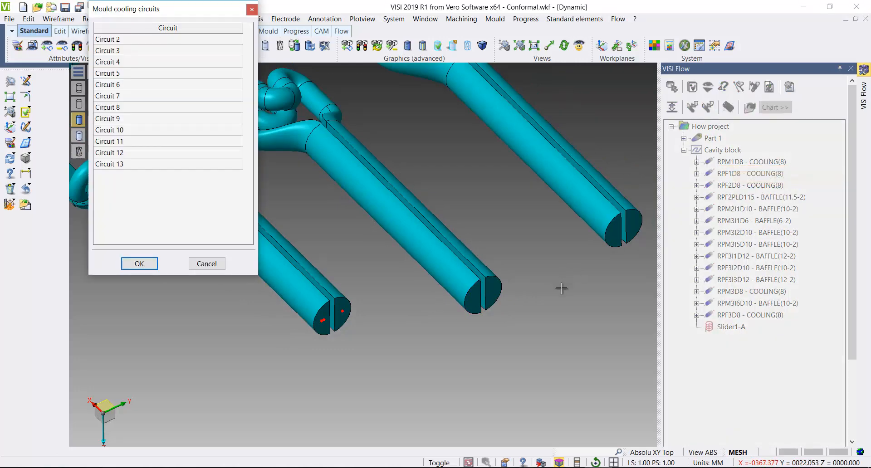
{"action": "left_click", "coordinate": [108, 39]}
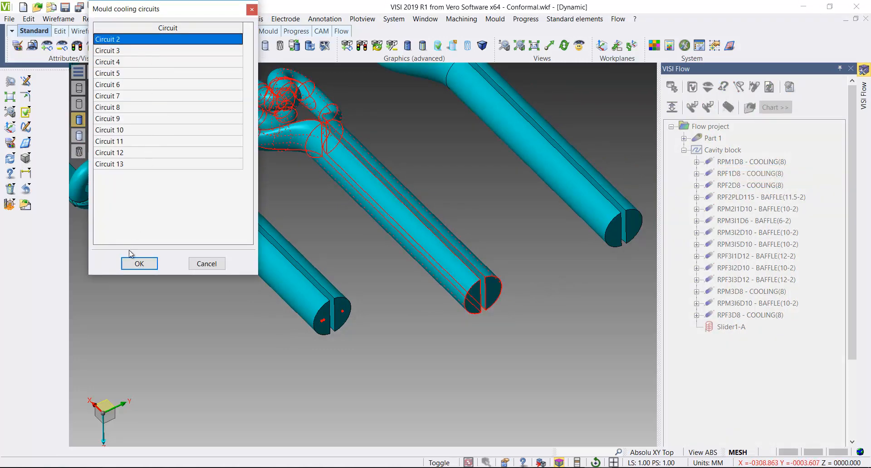
{"action": "left_click", "coordinate": [139, 263]}
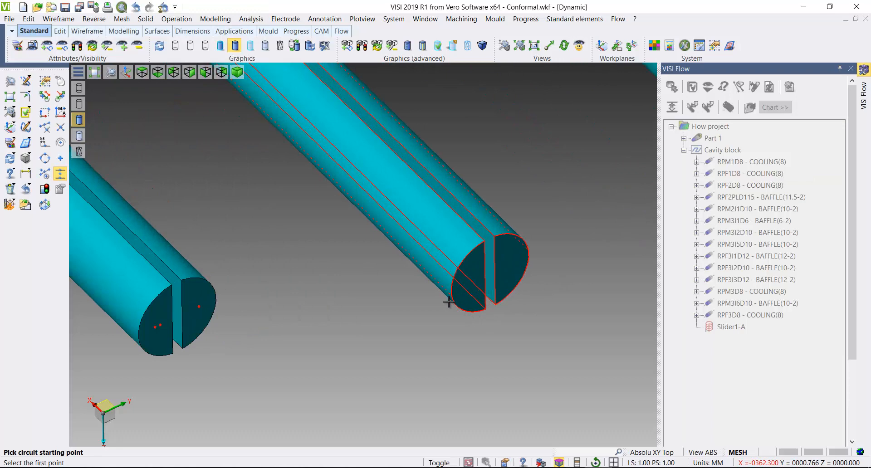
{"action": "left_click", "coordinate": [449, 303]}
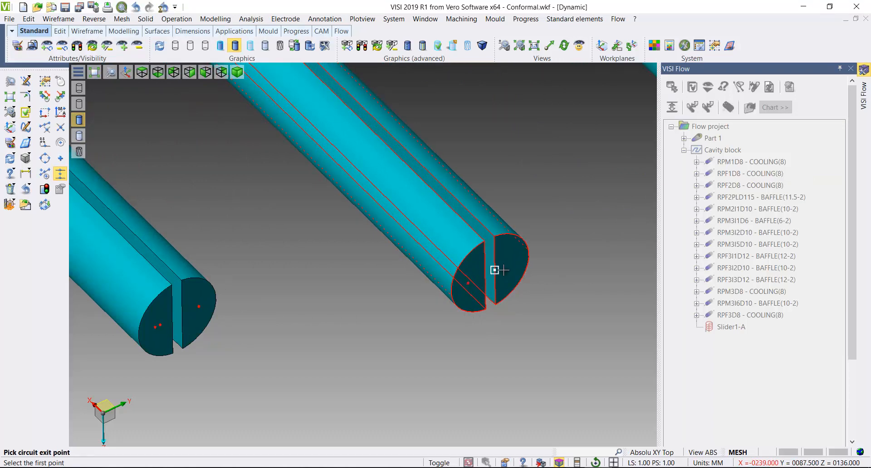
{"action": "left_click", "coordinate": [494, 270]}
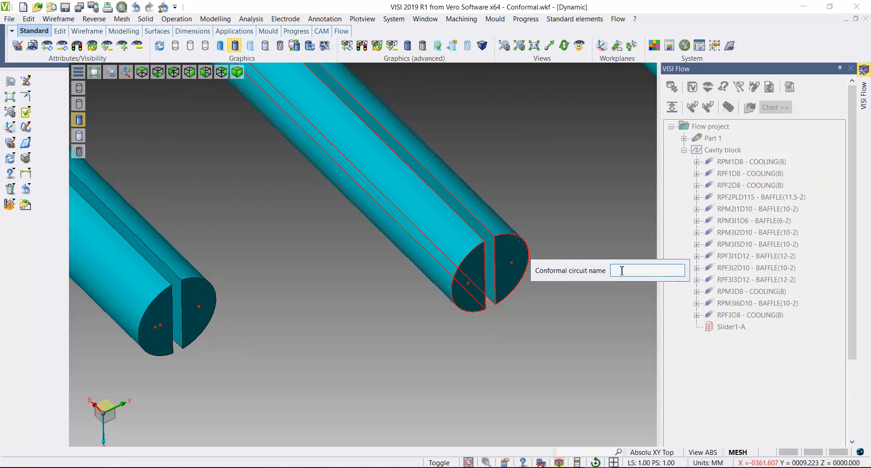
{"action": "type", "text": "Slider"}
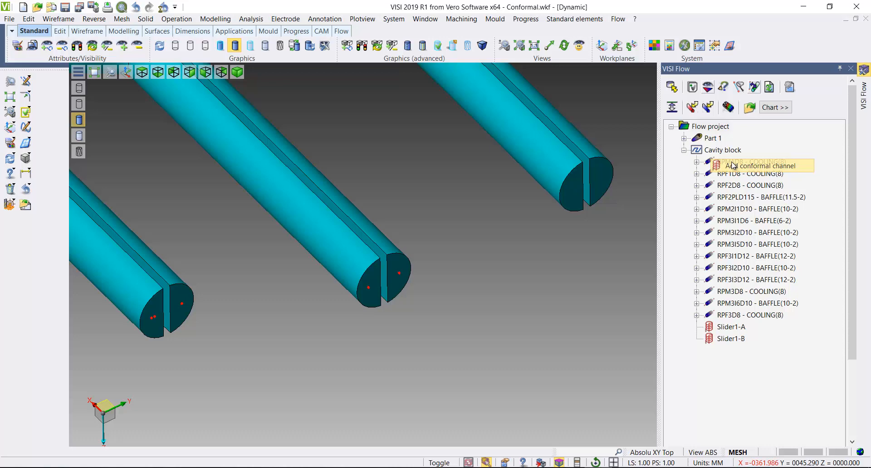
- Add a conformal channel for Circuit 3 with start and exit points picked, typing the Slider name
{"action": "left_click", "coordinate": [762, 165]}
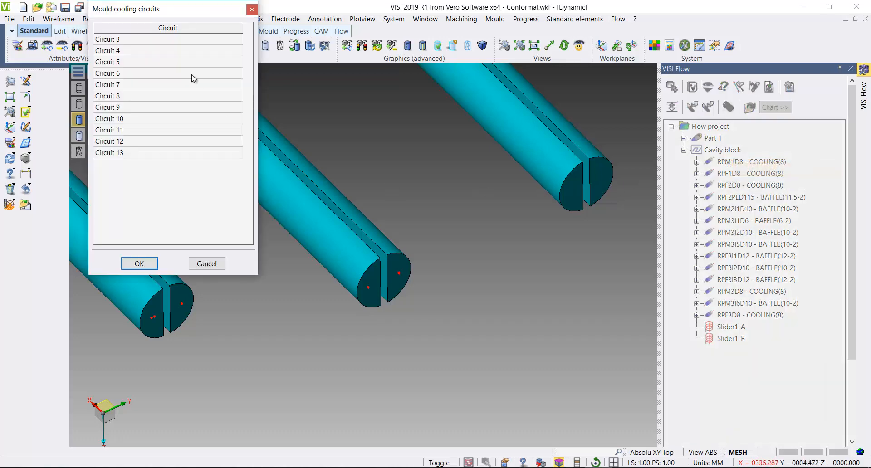
{"action": "left_click", "coordinate": [139, 263]}
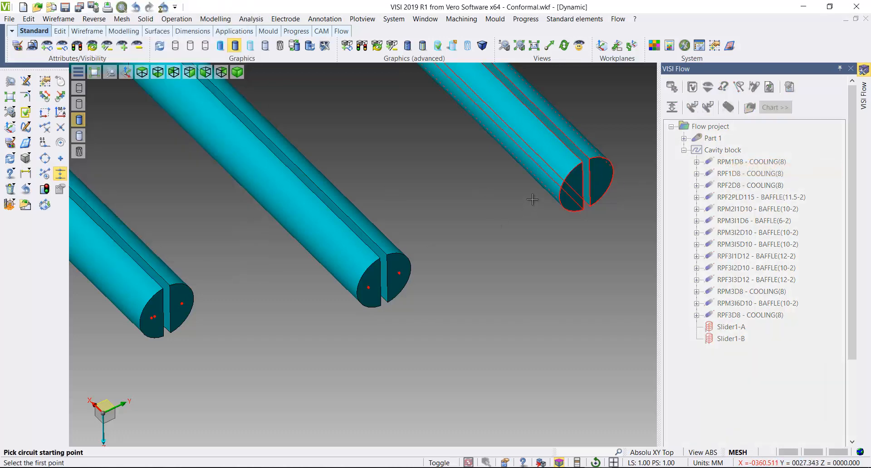
{"action": "left_click", "coordinate": [579, 185]}
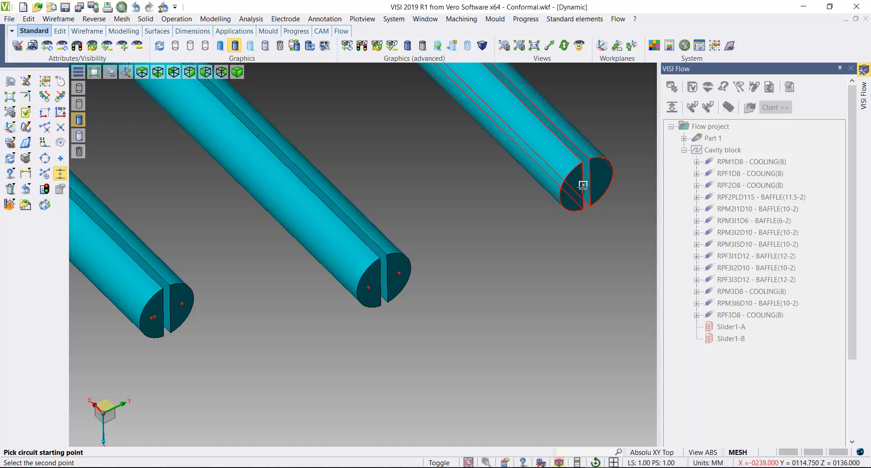
{"action": "left_click", "coordinate": [582, 185]}
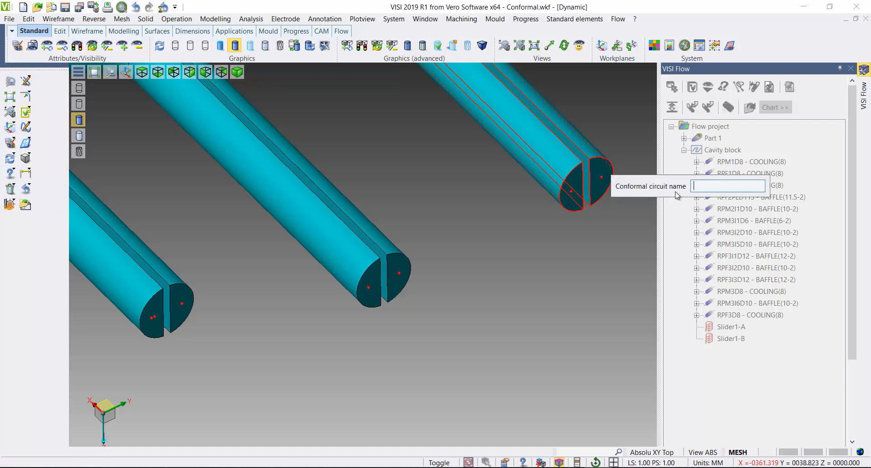
{"action": "type", "text": "Slider"}
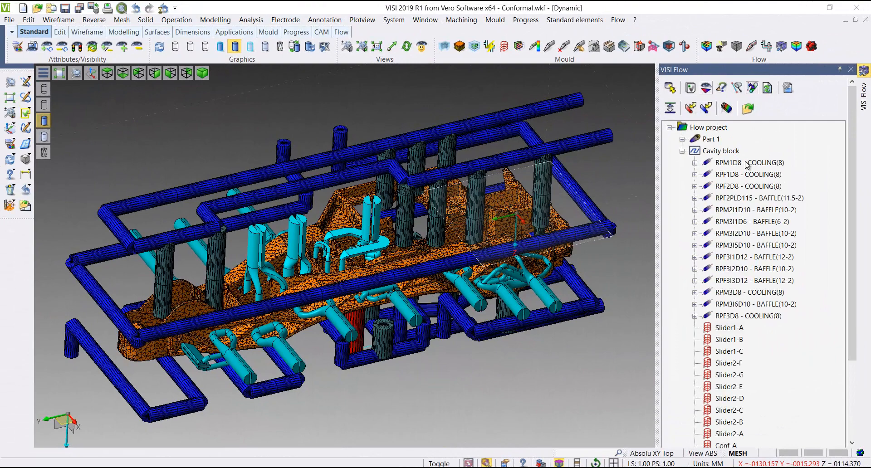
- Preview the RPM1D8, RPF1D8 and Slider1-B circuits, then show the Thermal Analysis studies list
{"action": "left_click", "coordinate": [749, 162]}
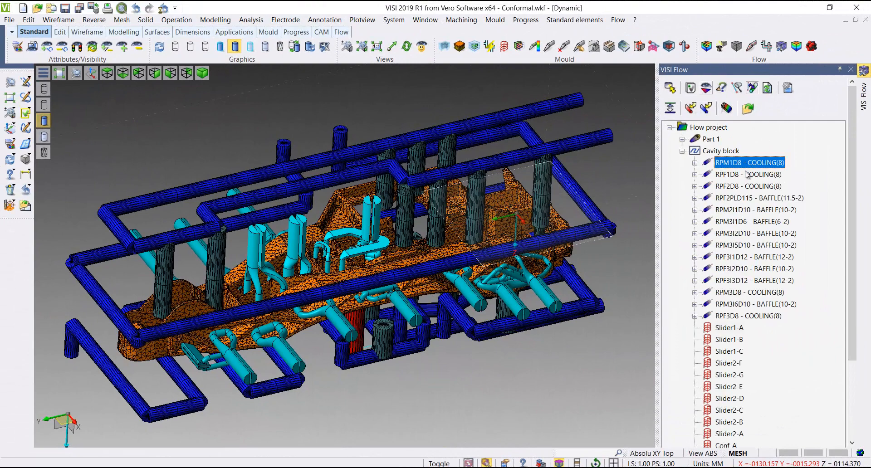
{"action": "left_click", "coordinate": [748, 174]}
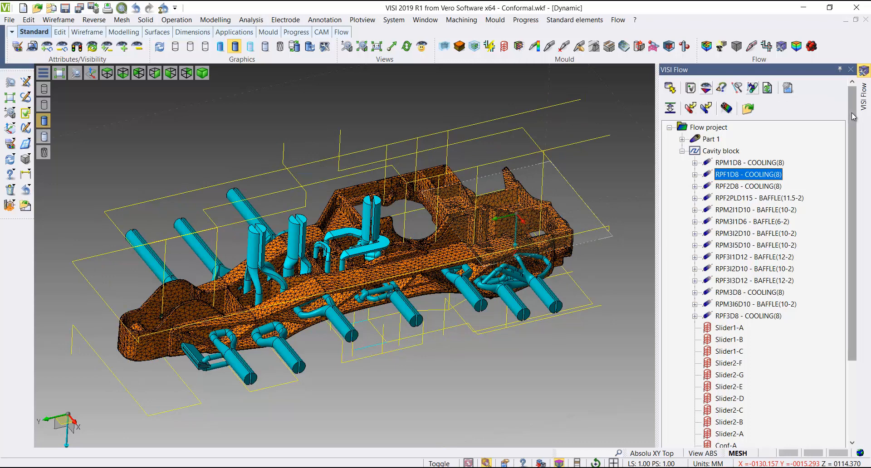
{"action": "scroll", "scroll_direction": "down", "scroll_amount": 3}
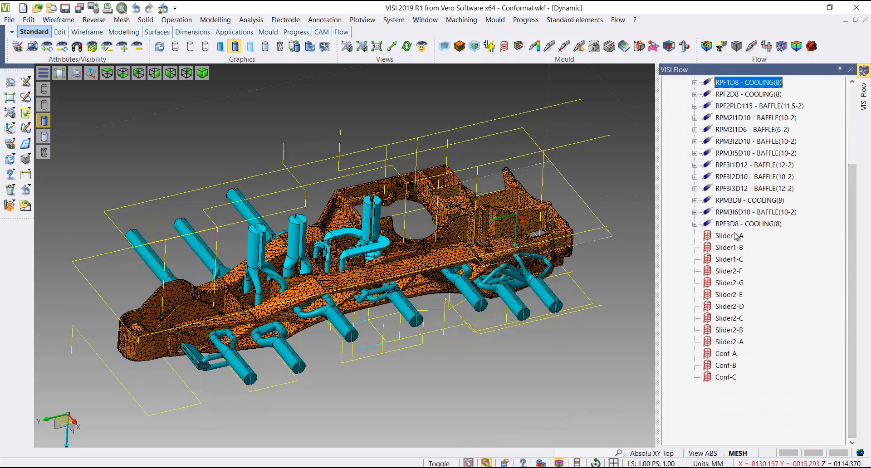
{"action": "left_click", "coordinate": [729, 246]}
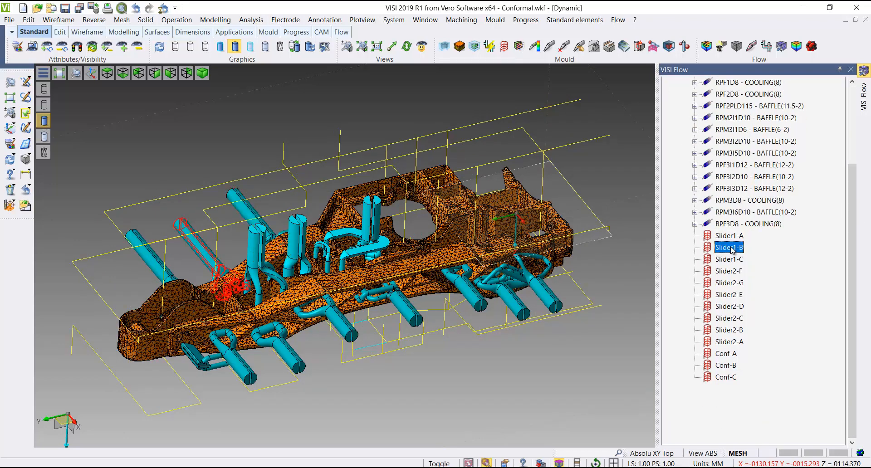
{"action": "left_click", "coordinate": [725, 378]}
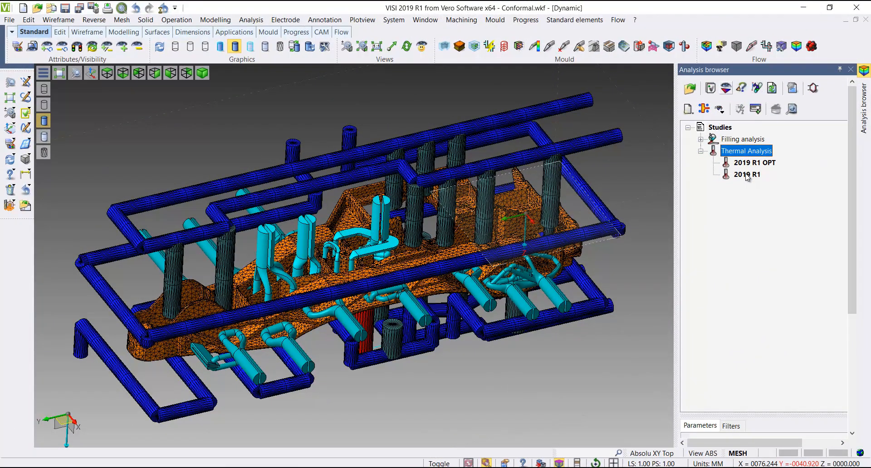
{"action": "right_click", "coordinate": [747, 174]}
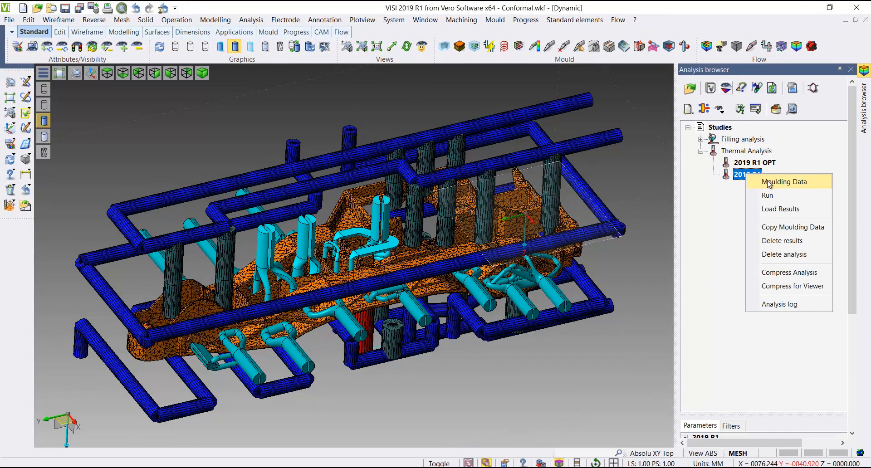
{"action": "left_click", "coordinate": [783, 181]}
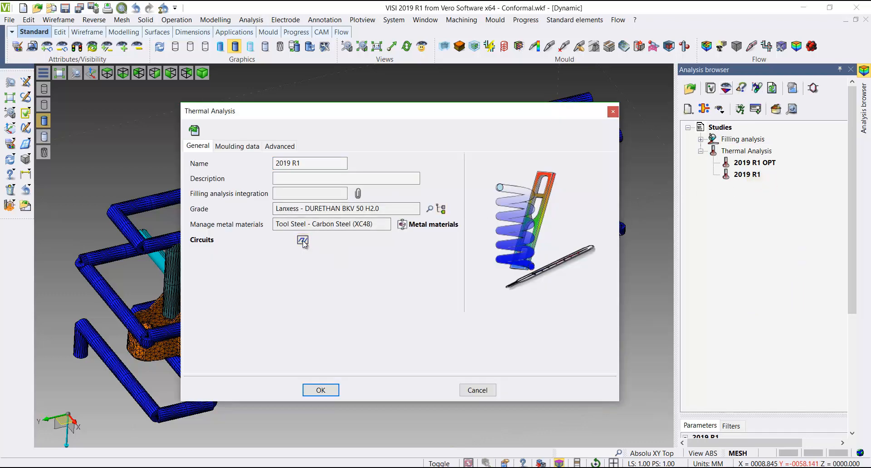
{"action": "left_click", "coordinate": [303, 241]}
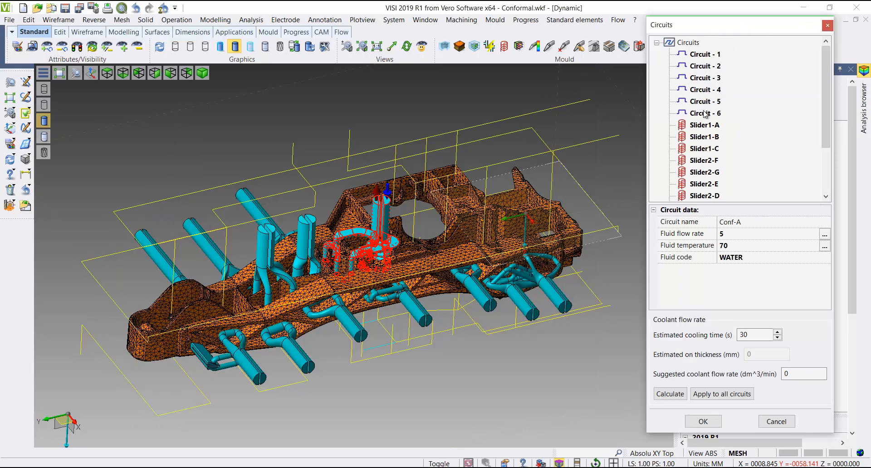
{"action": "left_click", "coordinate": [704, 113]}
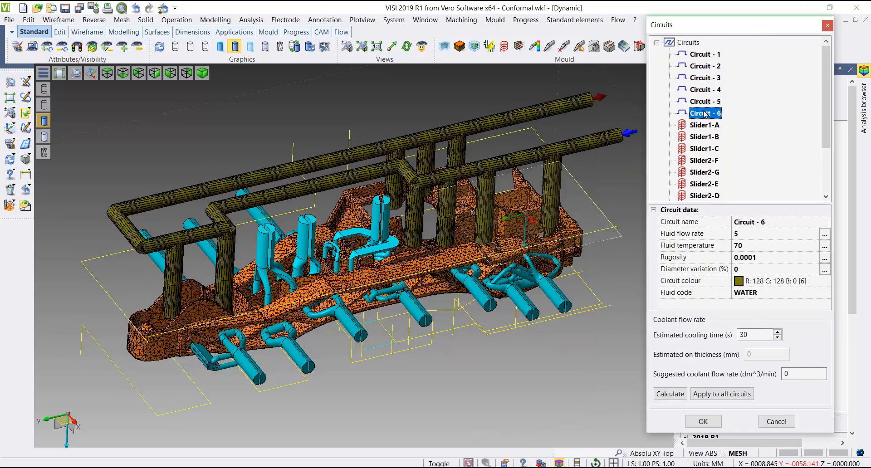
{"action": "left_click", "coordinate": [704, 101]}
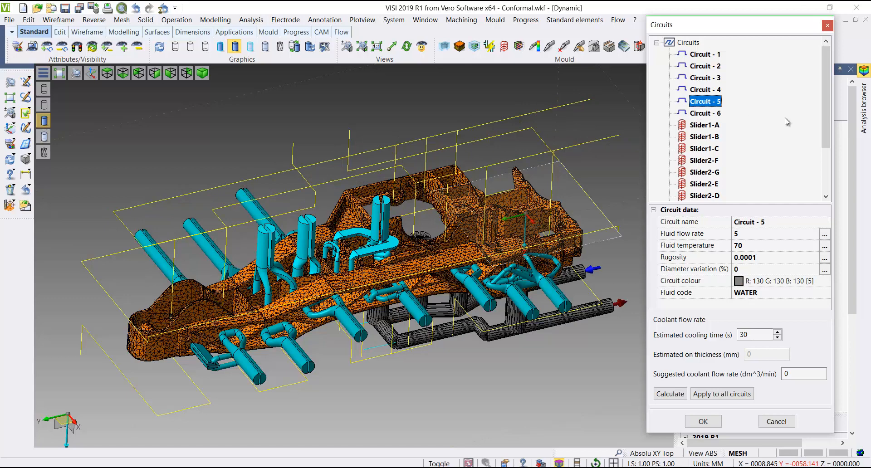
{"action": "scroll", "scroll_direction": "down", "scroll_amount": 3}
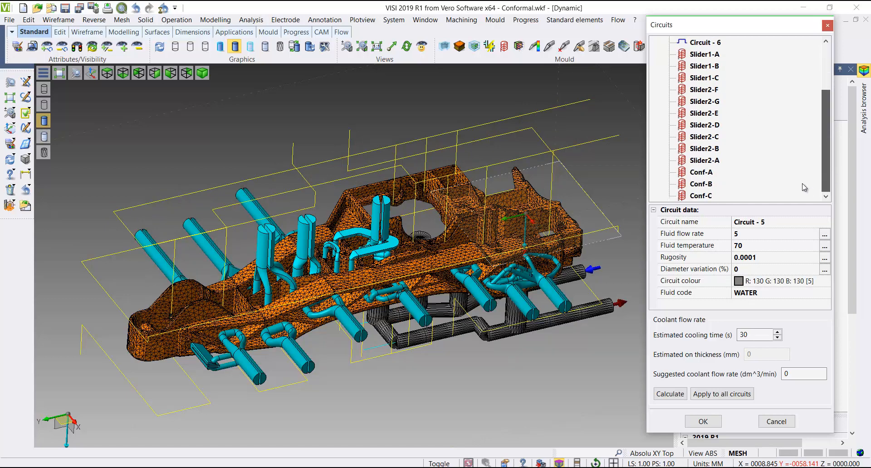
{"action": "left_click", "coordinate": [705, 160]}
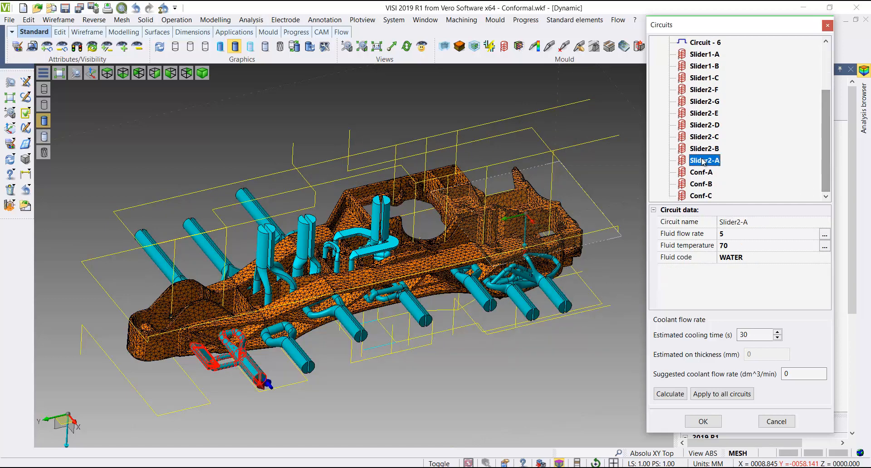
{"action": "left_click", "coordinate": [701, 171]}
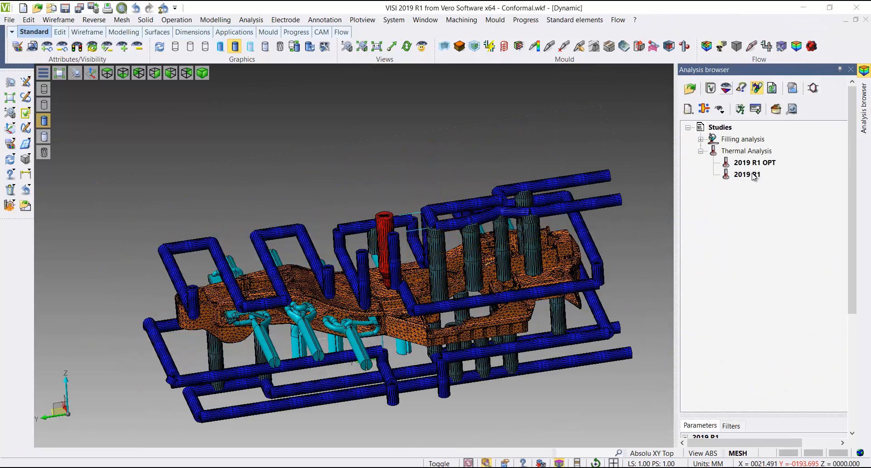
- Load the 2019 R1 results and set the current variable to Surface Temperature, then Section (°C)
{"action": "right_click", "coordinate": [746, 174]}
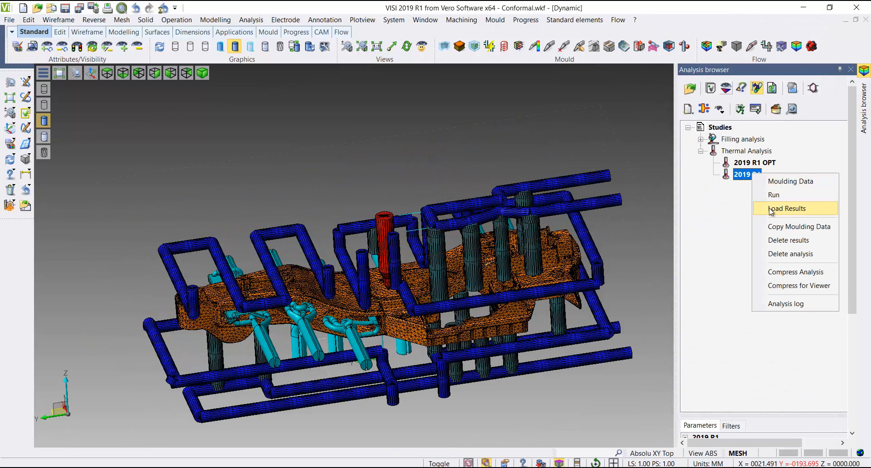
{"action": "left_click", "coordinate": [787, 208]}
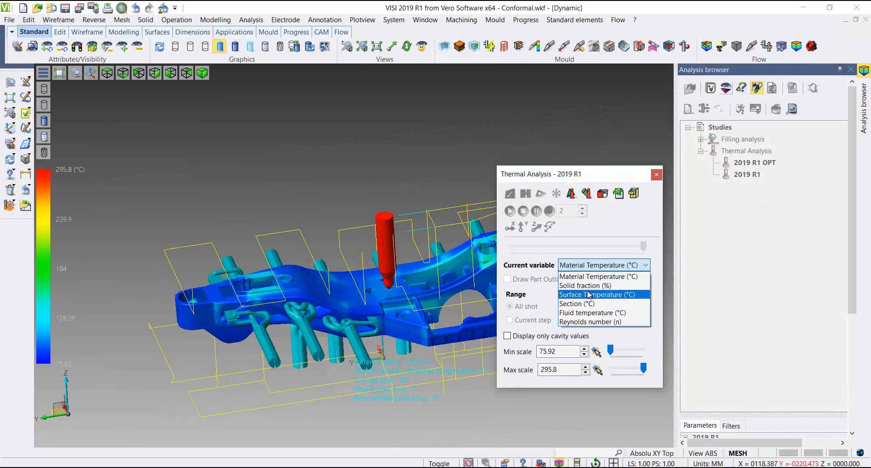
{"action": "left_click", "coordinate": [583, 294]}
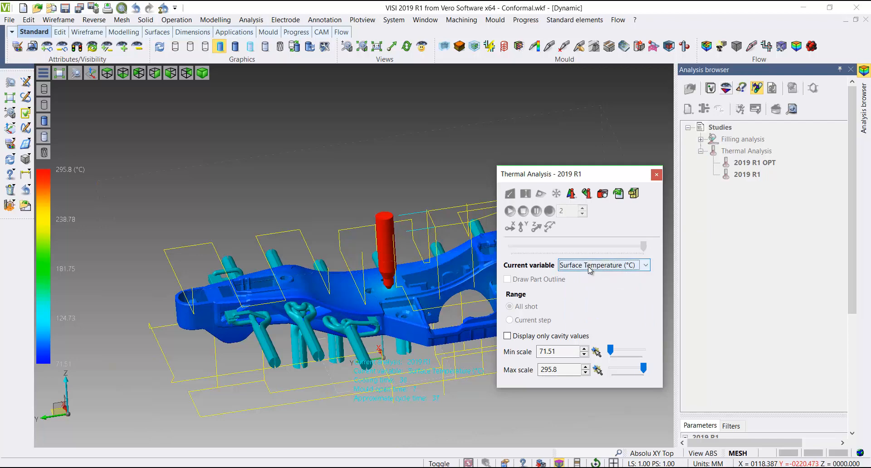
{"action": "left_click", "coordinate": [644, 265]}
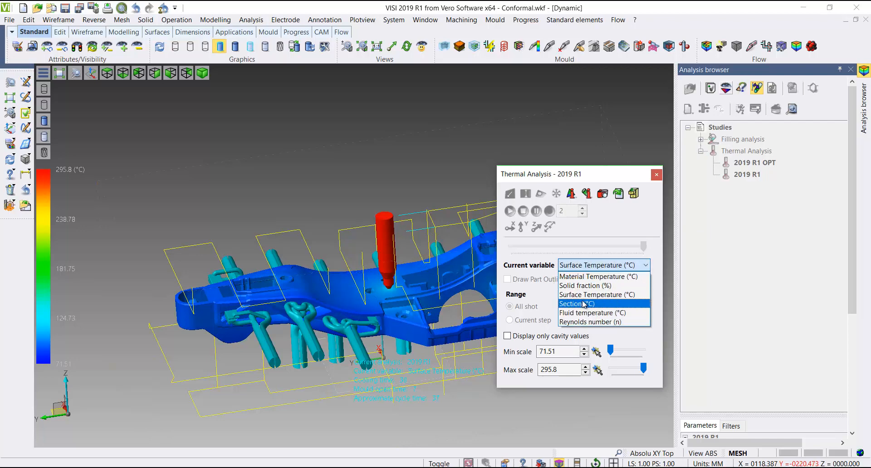
{"action": "left_click", "coordinate": [576, 304]}
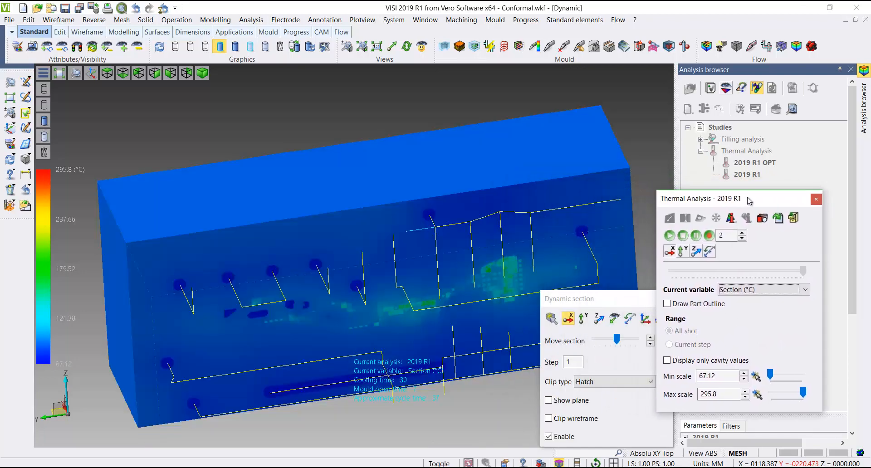
- Enable Draw Part Outline on the section and start the Pick point on plane section probe
{"action": "left_click", "coordinate": [668, 303]}
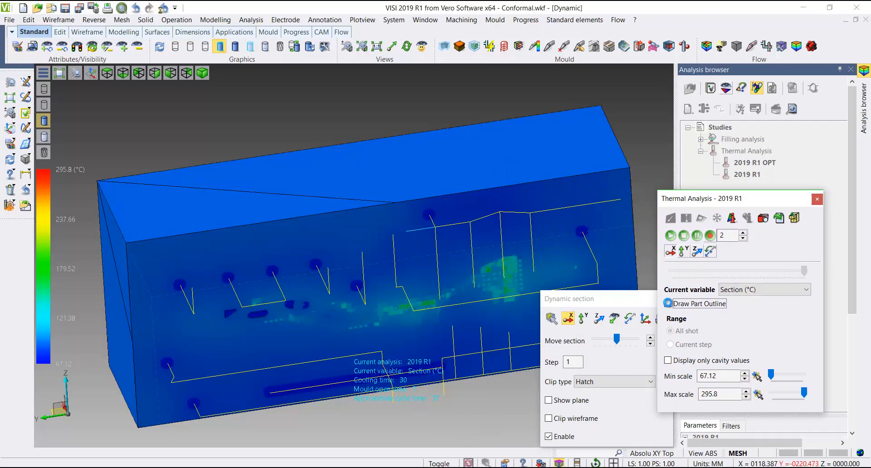
{"action": "left_click", "coordinate": [669, 303]}
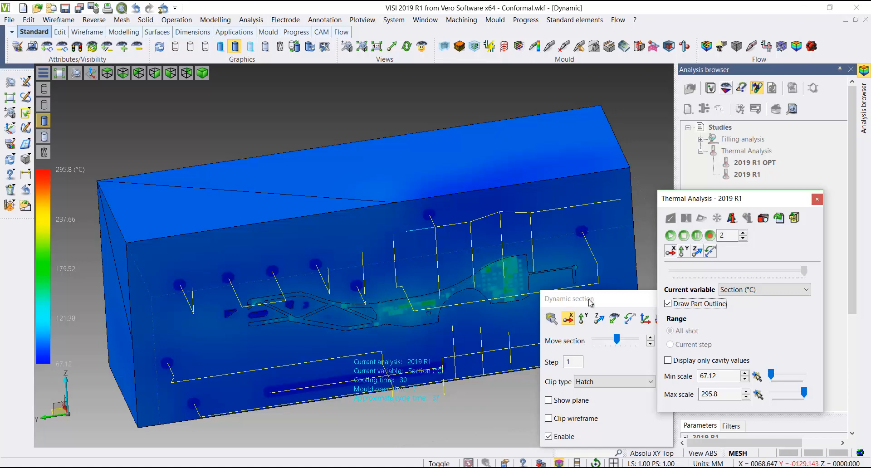
{"action": "left_click", "coordinate": [670, 360]}
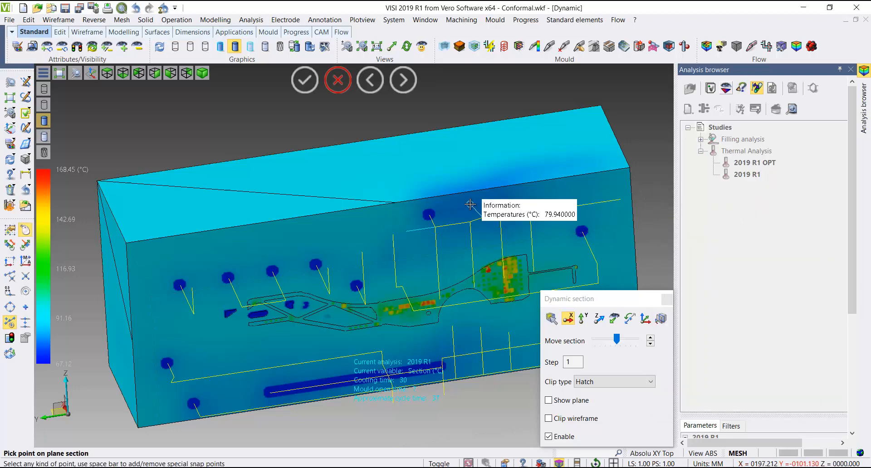
- Probe four section points above, left, lower left and inside the part (89.5, 86.57, 86.66, 101.11 °C)
{"action": "left_click", "coordinate": [354, 232]}
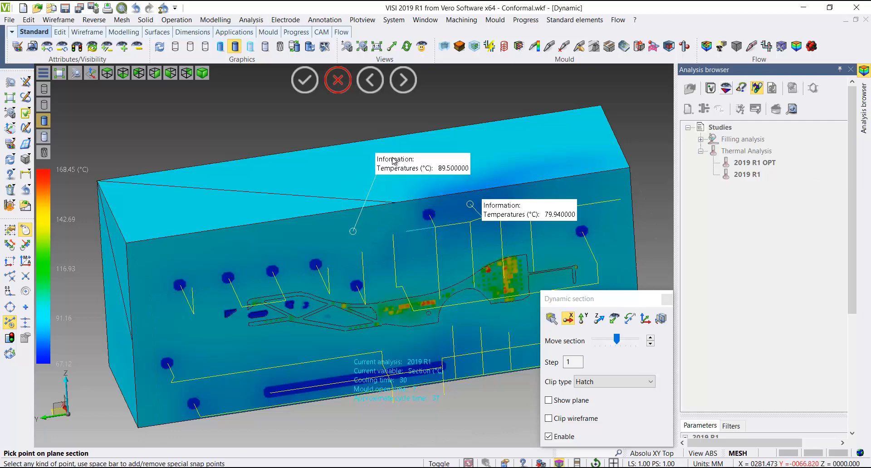
{"action": "left_click", "coordinate": [293, 260]}
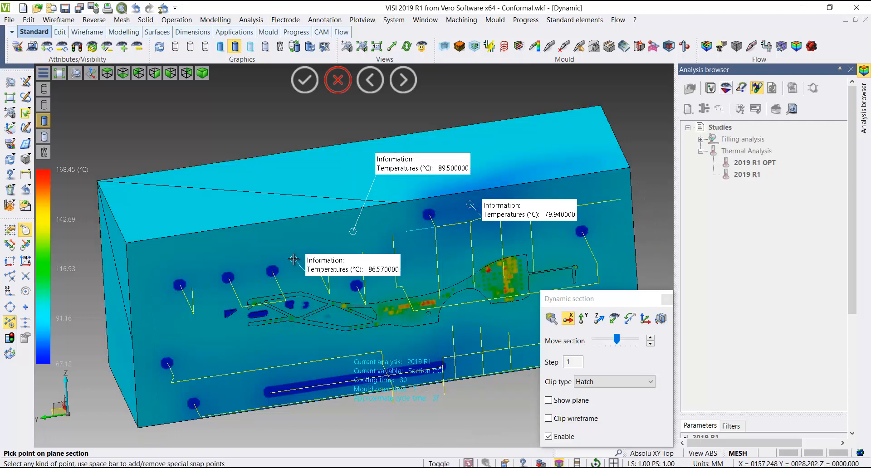
{"action": "mouse_move", "coordinate": [227, 362]}
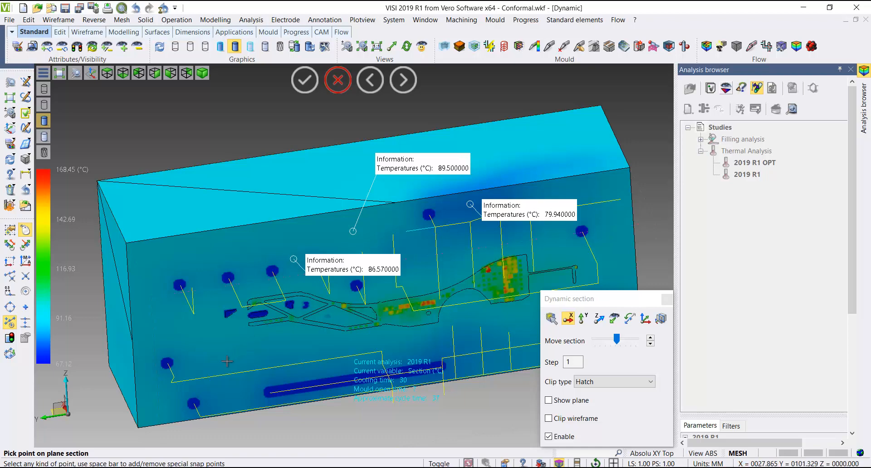
{"action": "left_click", "coordinate": [351, 347]}
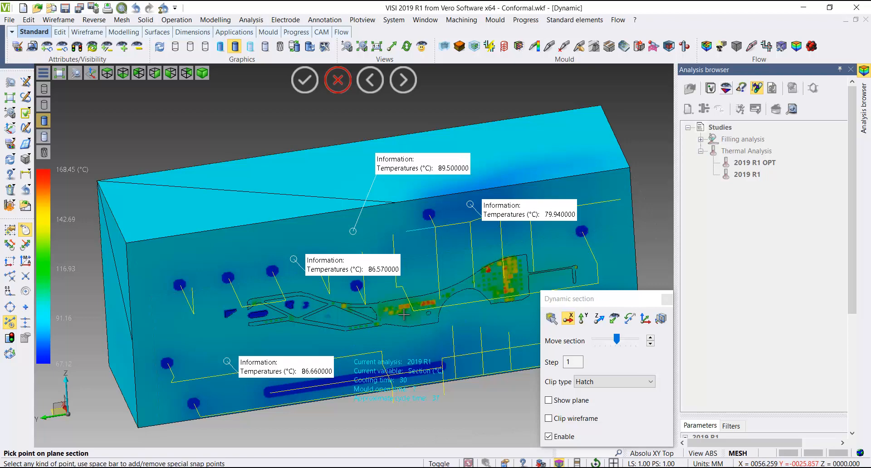
{"action": "left_click", "coordinate": [405, 316]}
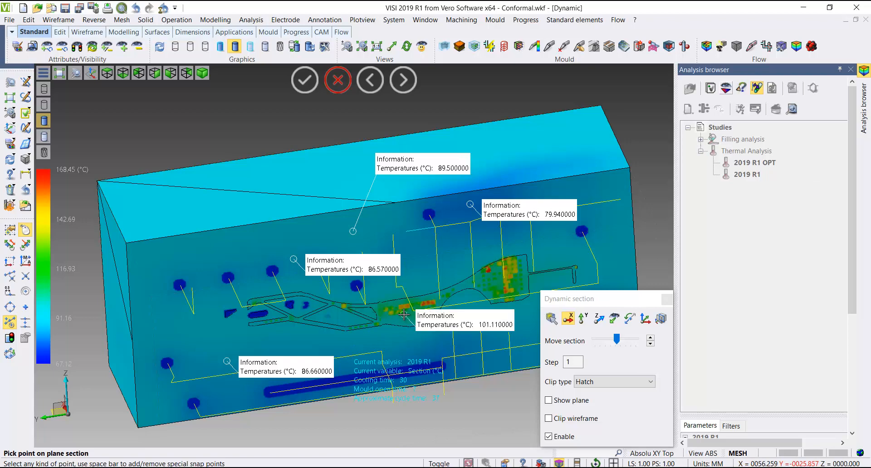